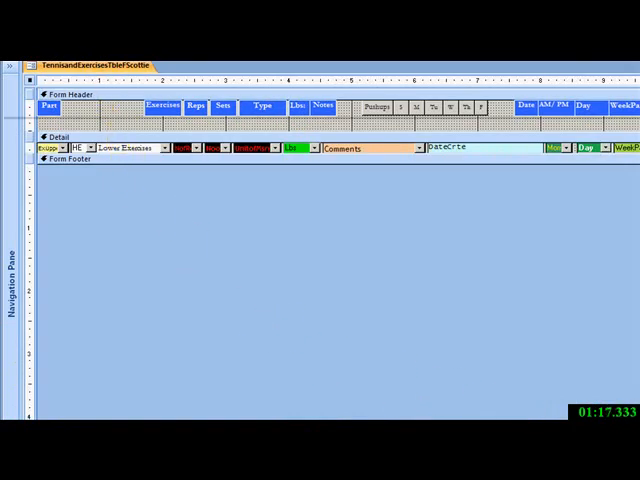
- Create a new blank macro from the Create tab's Macro options
left_click(531, 80)
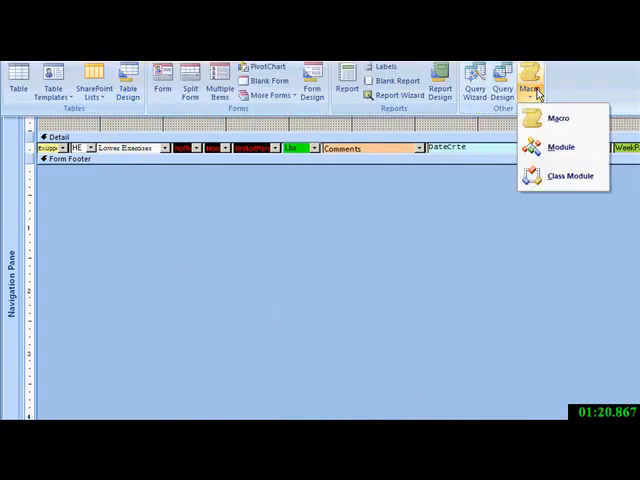
left_click(549, 117)
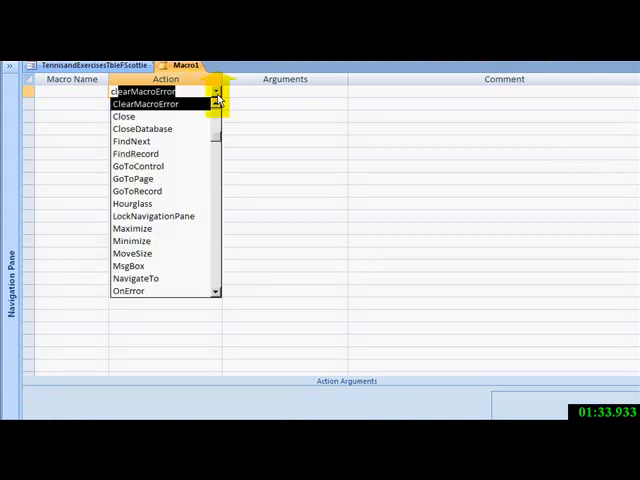
- Add a Close action and paste the TennisandExercisesTbleFScottie form name into its comment
left_click(123, 116)
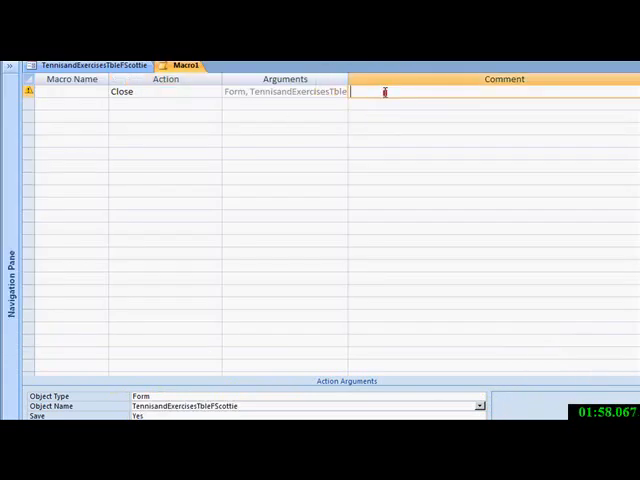
right_click(385, 92)
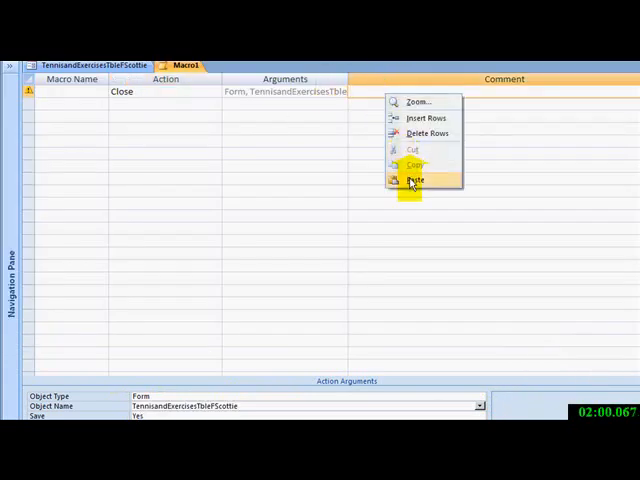
left_click(411, 180)
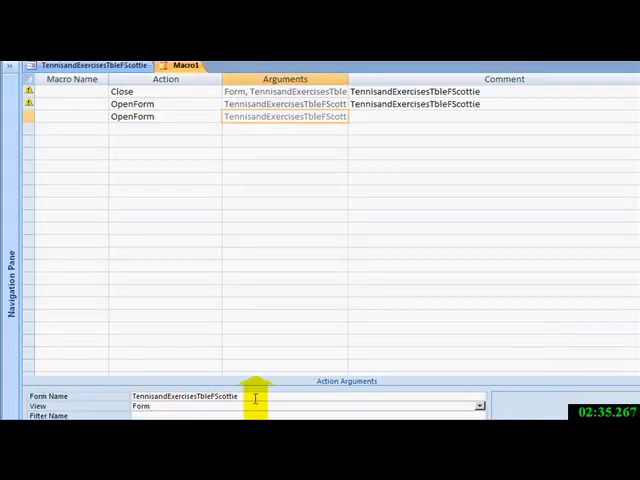
- Comment 'TennisandExercisesTbleFScottie' and save the macro as Zebra_M
type("TennisandExercisesTbleFScottie")
type("Zebra_")
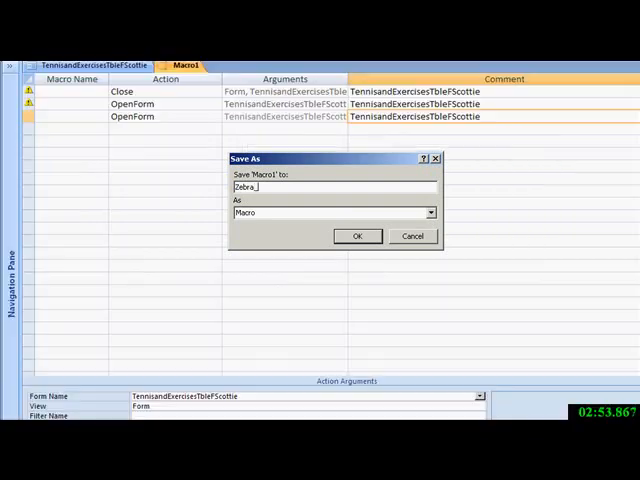
left_click(357, 236)
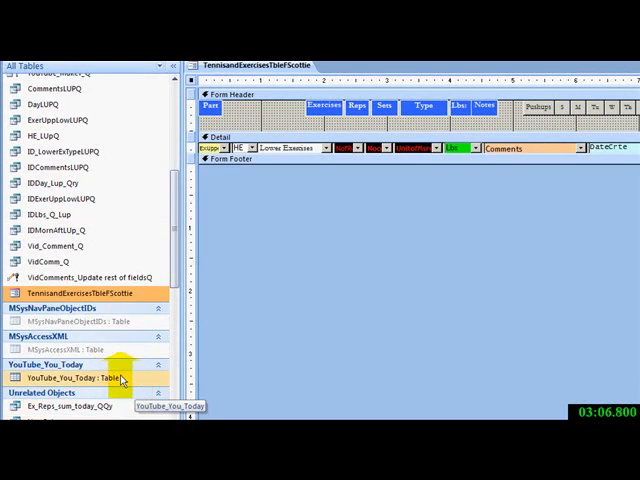
- Drop the Zebra_M macro onto the Form Header and open the new button's properties
scroll("down", 3)
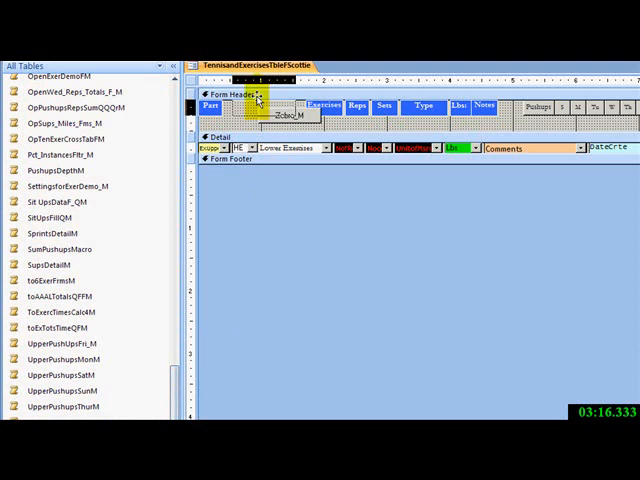
right_click(258, 101)
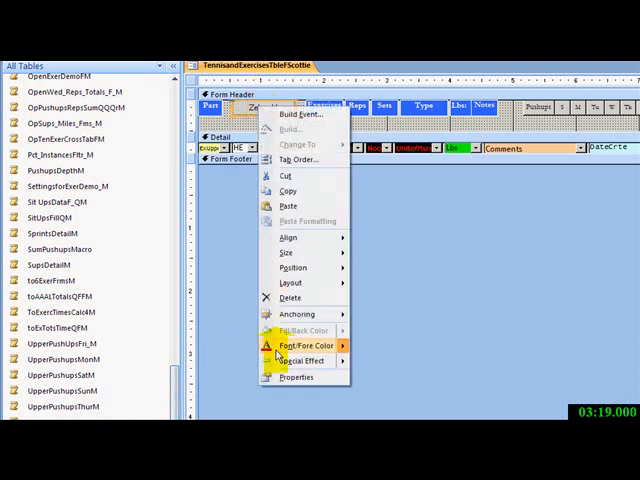
left_click(296, 377)
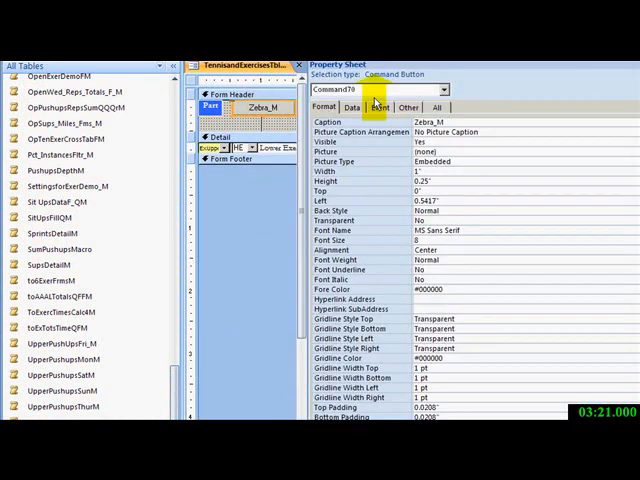
- Set the button's On Click event to the Zebra_M macro
left_click(378, 107)
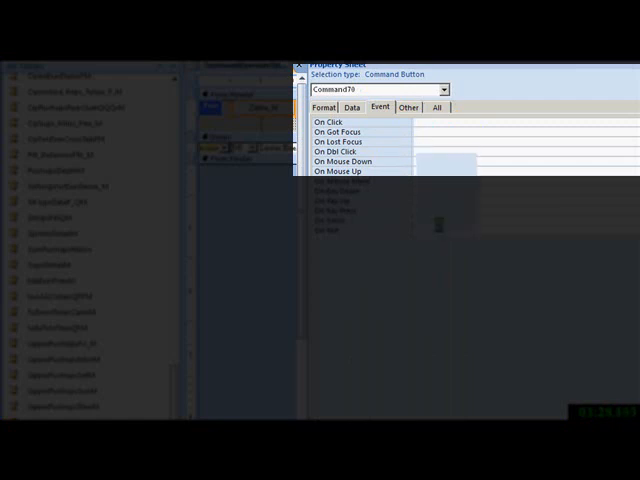
type("Zebra_M")
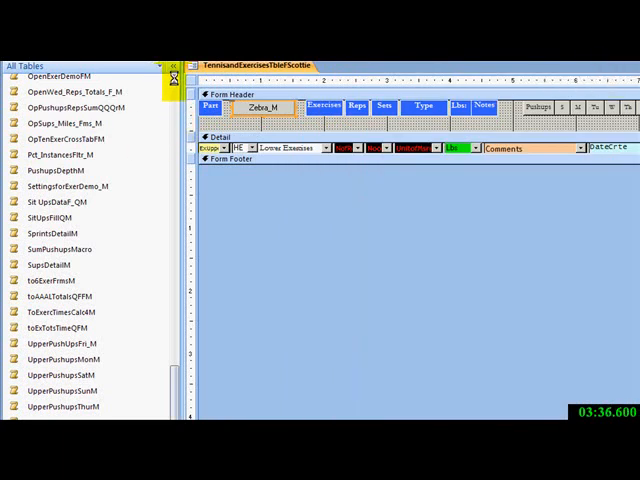
- Switch to Form View and check the Part combo box values, including Zebra
left_click(175, 65)
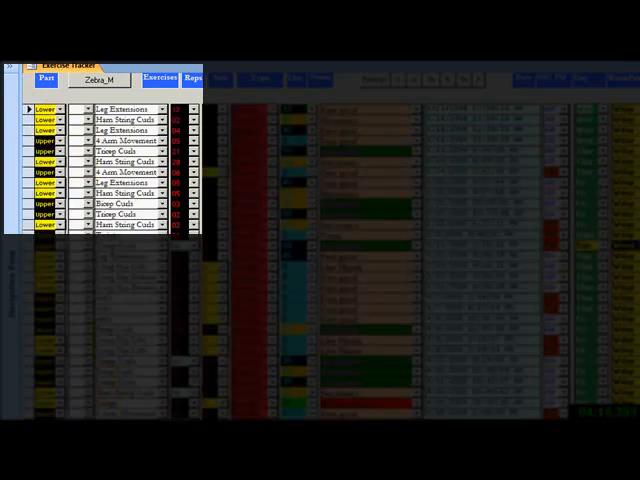
left_click(60, 108)
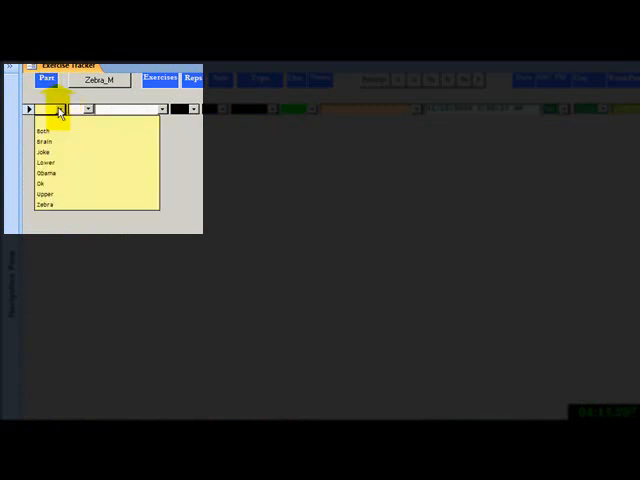